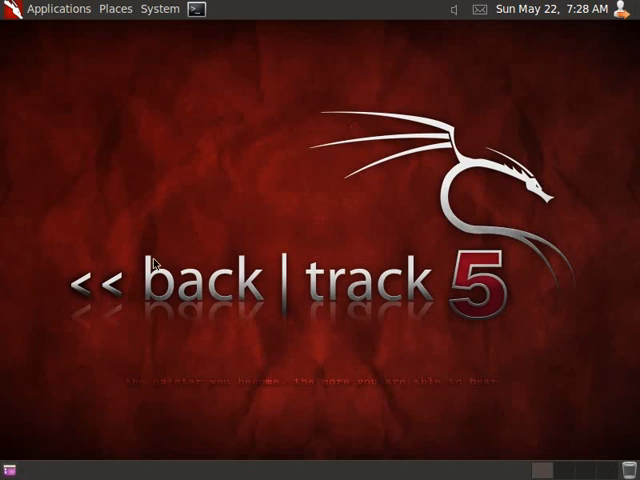
Append /pentest/forensics/pdfid/ and /pentest/forensics/pdf-parser/ to PATH in a new terminal
{"action": "left_click", "coordinate": [202, 8]}
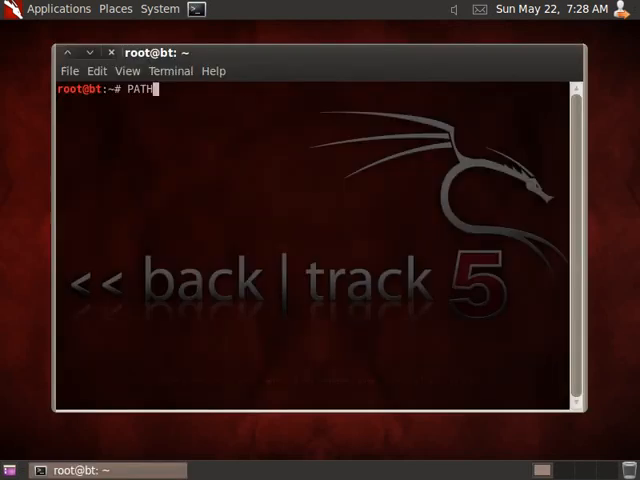
{"action": "type", "text": "=$PATH:/pentest/forensics/"}
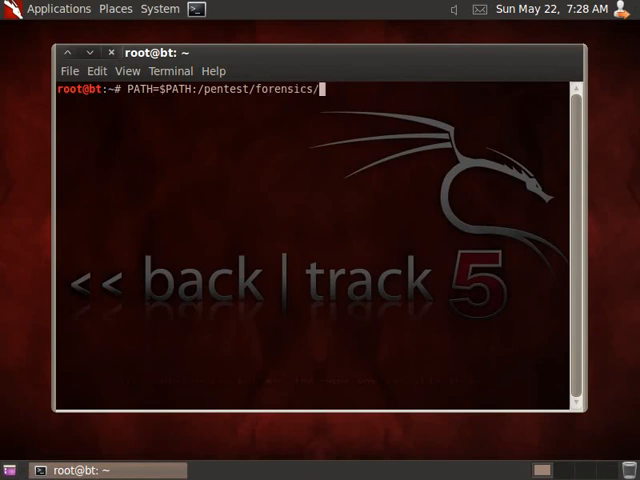
{"action": "type", "text": "pdfid/:/pentest/forensics/"}
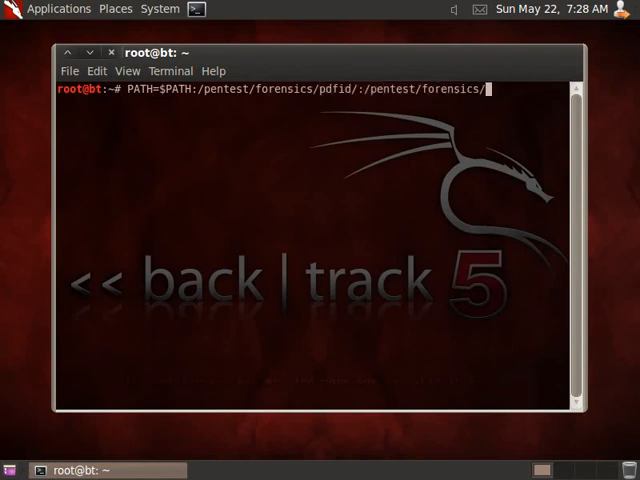
{"action": "type", "text": "pdf-parser/"}
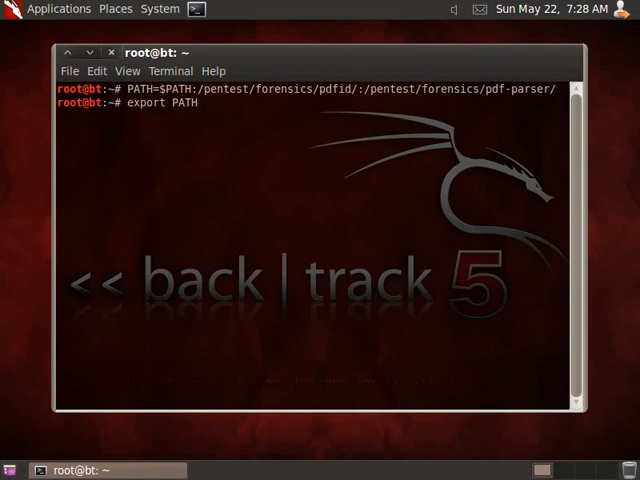
Make a pdf directory, move into it, and run dhclient to get a DHCP lease
{"action": "type", "text": "mkdir"}
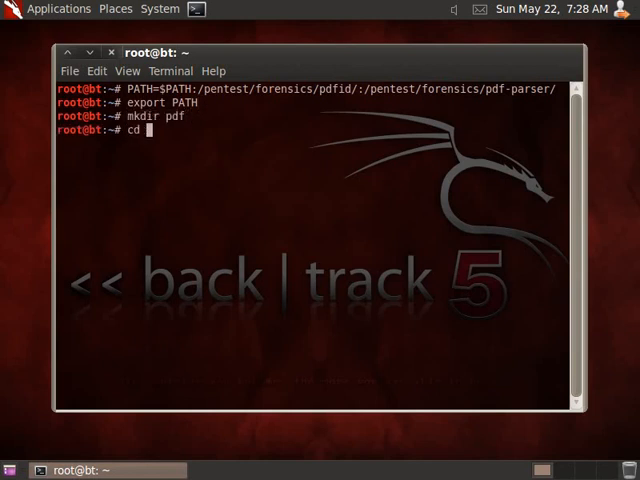
{"action": "type", "text": "pdf"}
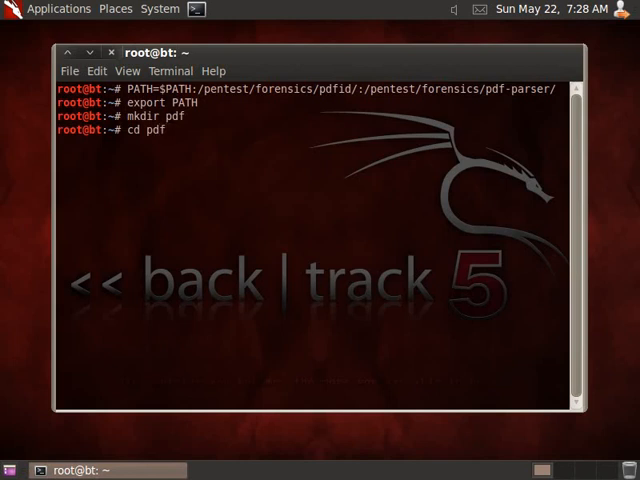
{"action": "type", "text": "dhcli"}
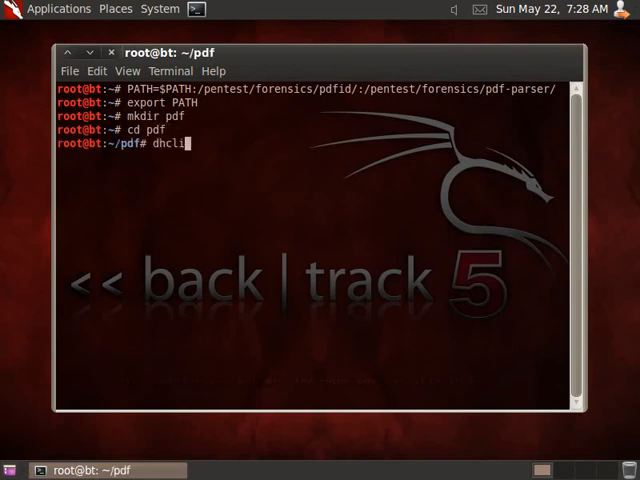
{"action": "key", "text": "Return"}
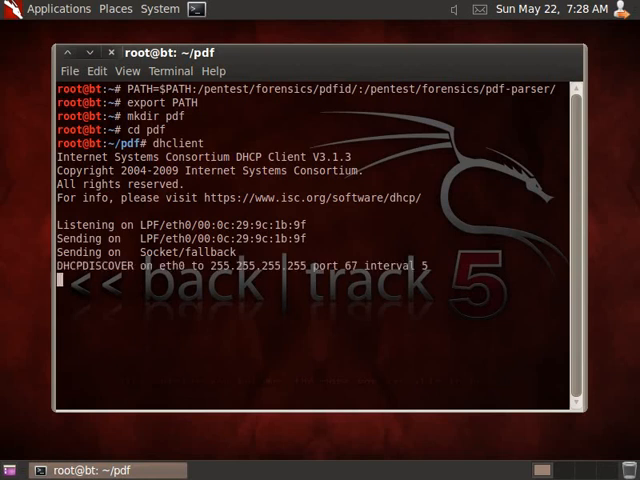
{"action": "type", "text": "wget"}
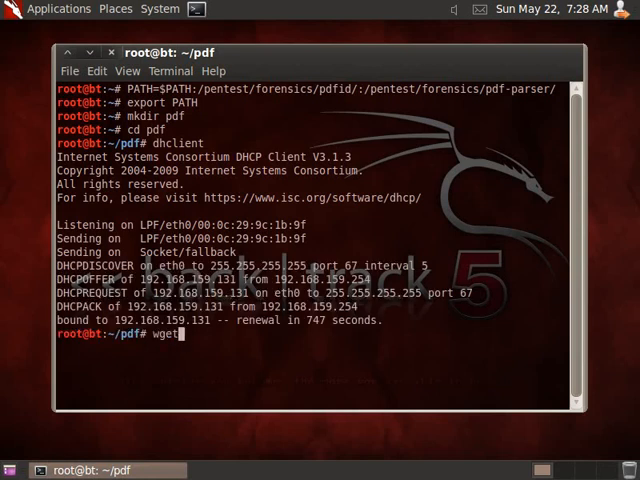
Fetch pdf-workshop-exercises.zip from didierstevens.com with wget, then start the unzip -P infected command
{"action": "type", "text": "http://"}
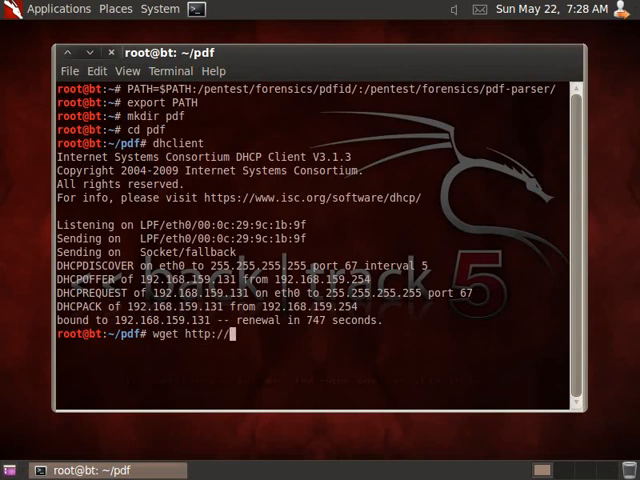
{"action": "type", "text": "didierstevens.com/f"}
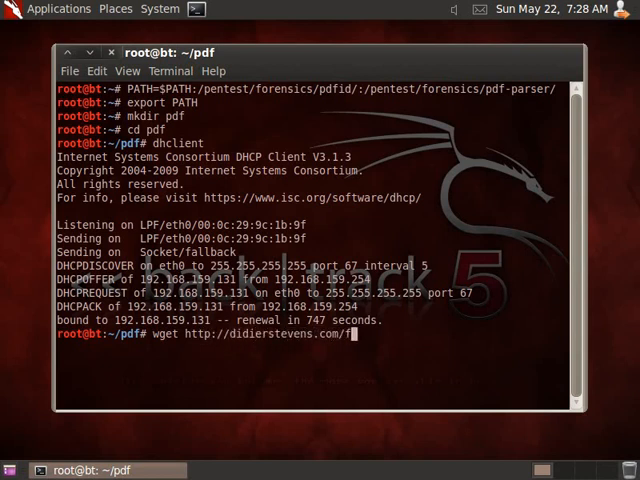
{"action": "type", "text": "iles"}
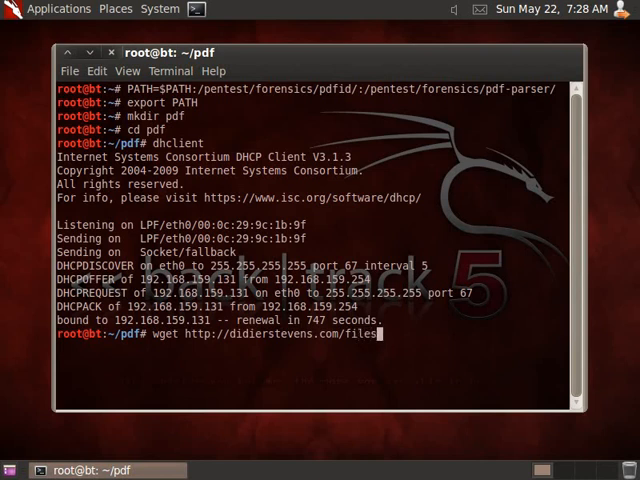
{"action": "type", "text": "data/"}
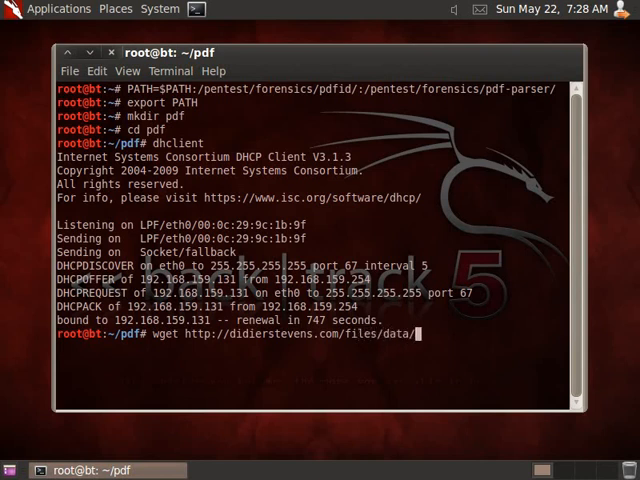
{"action": "type", "text": "pdf-wor"}
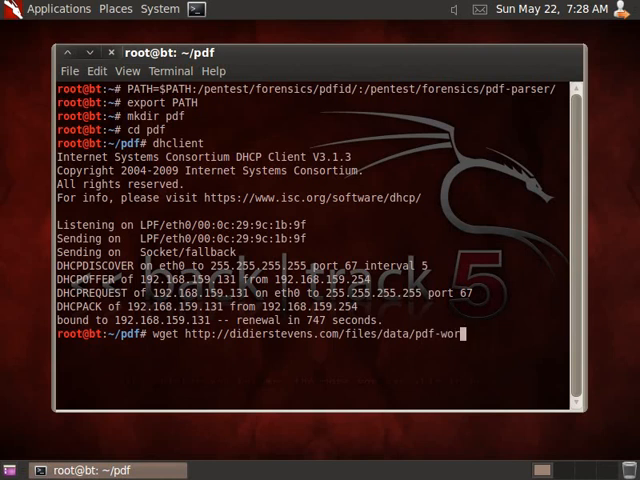
{"action": "type", "text": "kshop"}
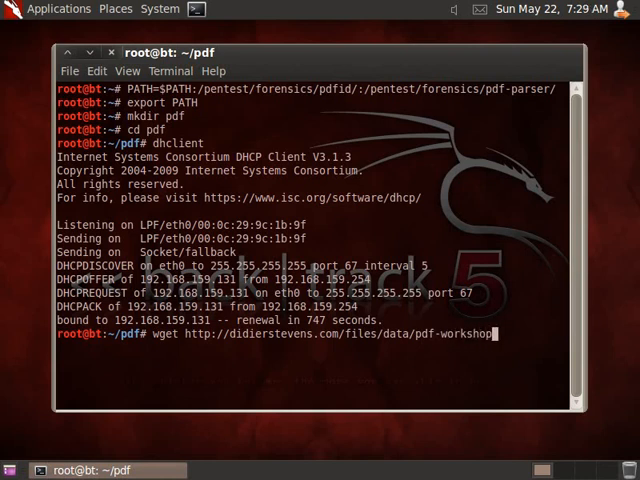
{"action": "type", "text": "-exercises.zip"}
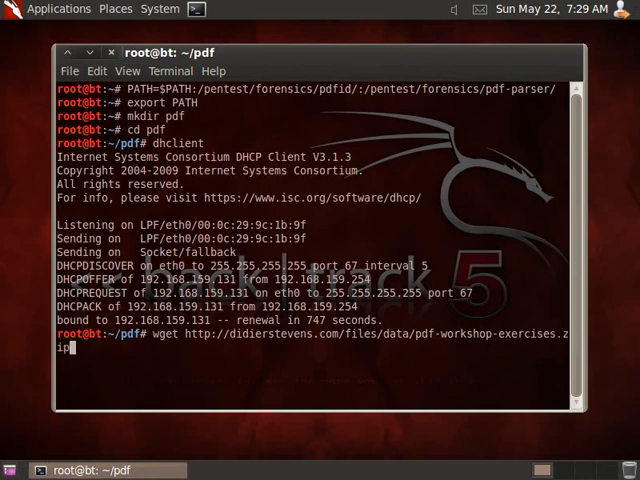
{"action": "key", "text": "Return"}
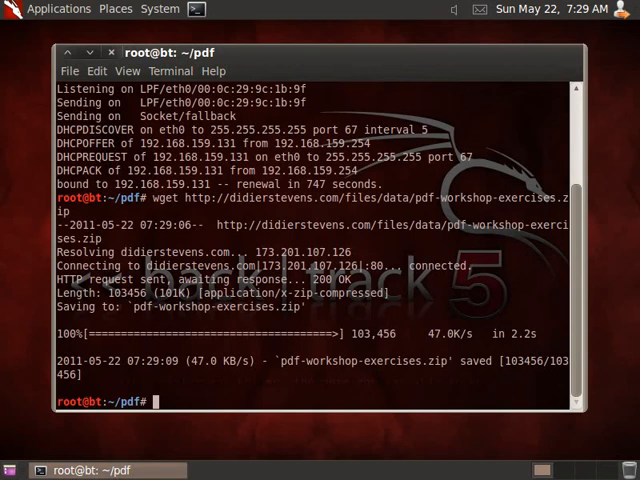
{"action": "type", "text": "unzip -P infected"}
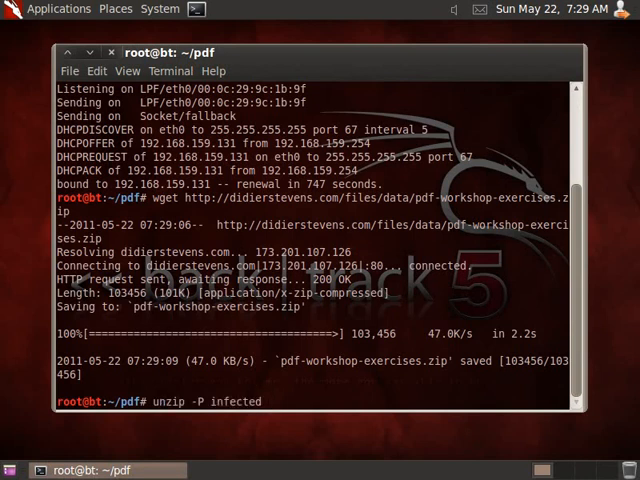
{"action": "key", "text": "Return"}
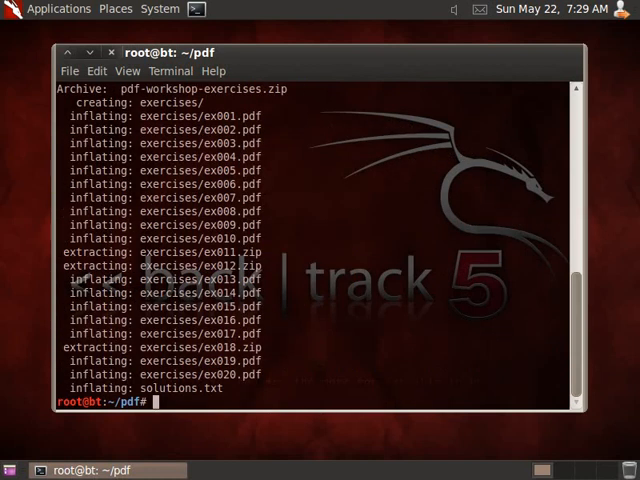
{"action": "type", "text": "cd exercises"}
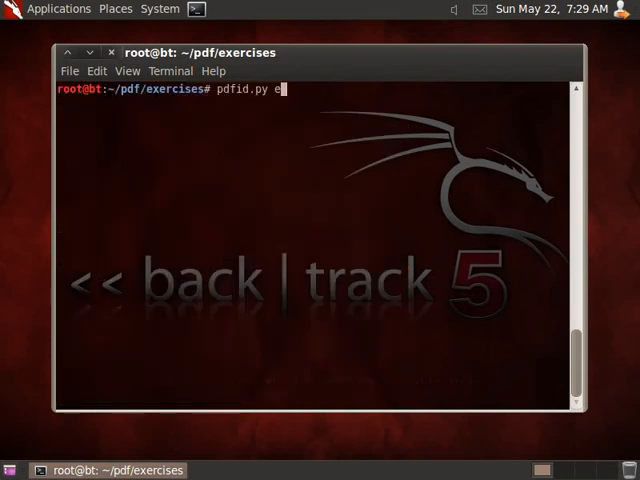
Run pdfid.py then pdf-parser.py on exercise file ex00x to print its xref, trailer and startxref
{"action": "key", "text": "Return"}
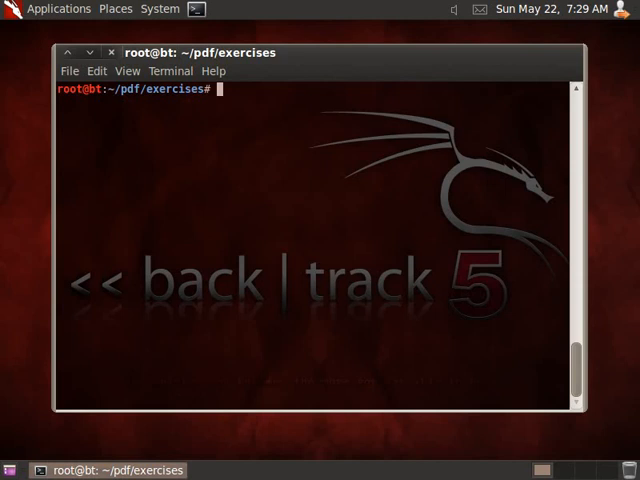
{"action": "type", "text": "pdf-parser.py ex00"}
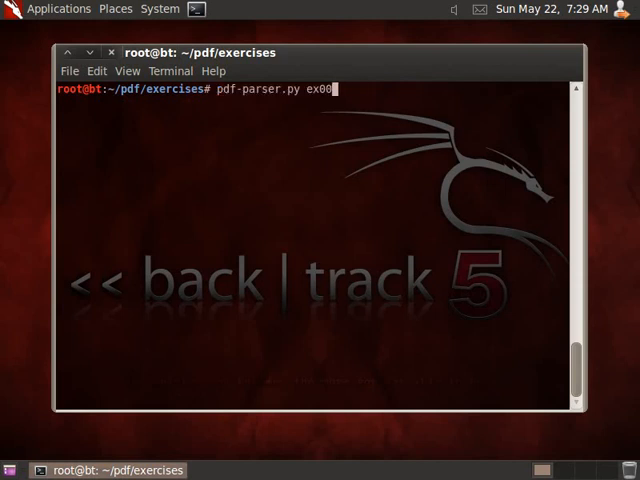
{"action": "key", "text": "Return"}
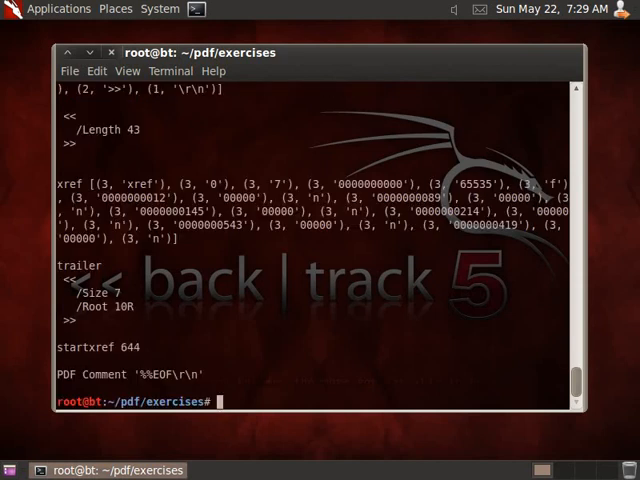